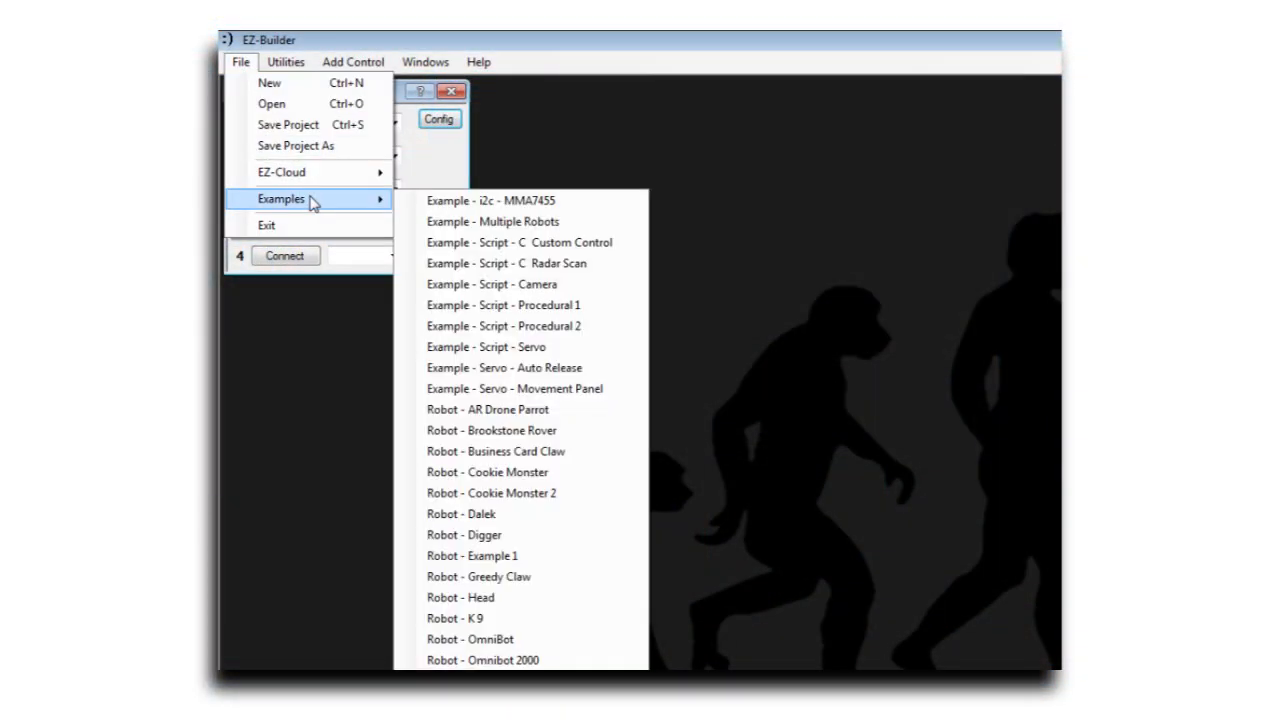
{"action": "mouse_move", "coordinate": [510, 221]}
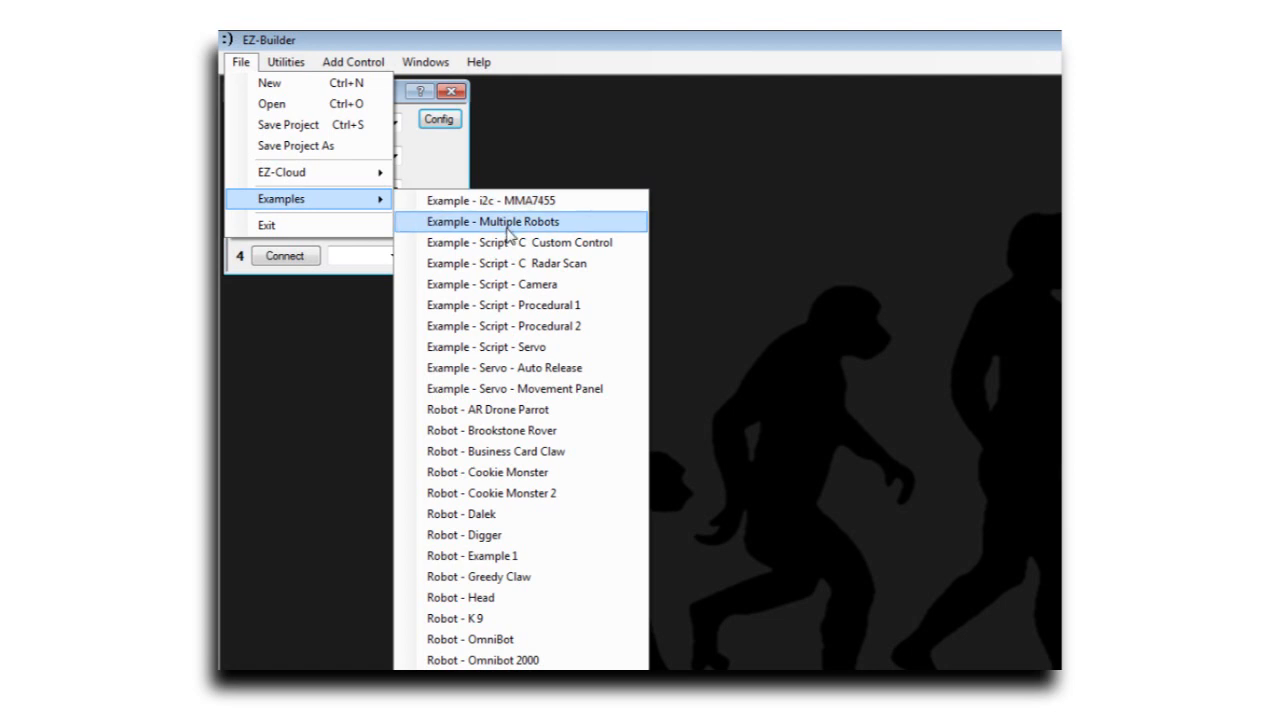
Load the 'Example - Multiple Robots' project from the File > Examples menu.
{"action": "left_click", "coordinate": [495, 221]}
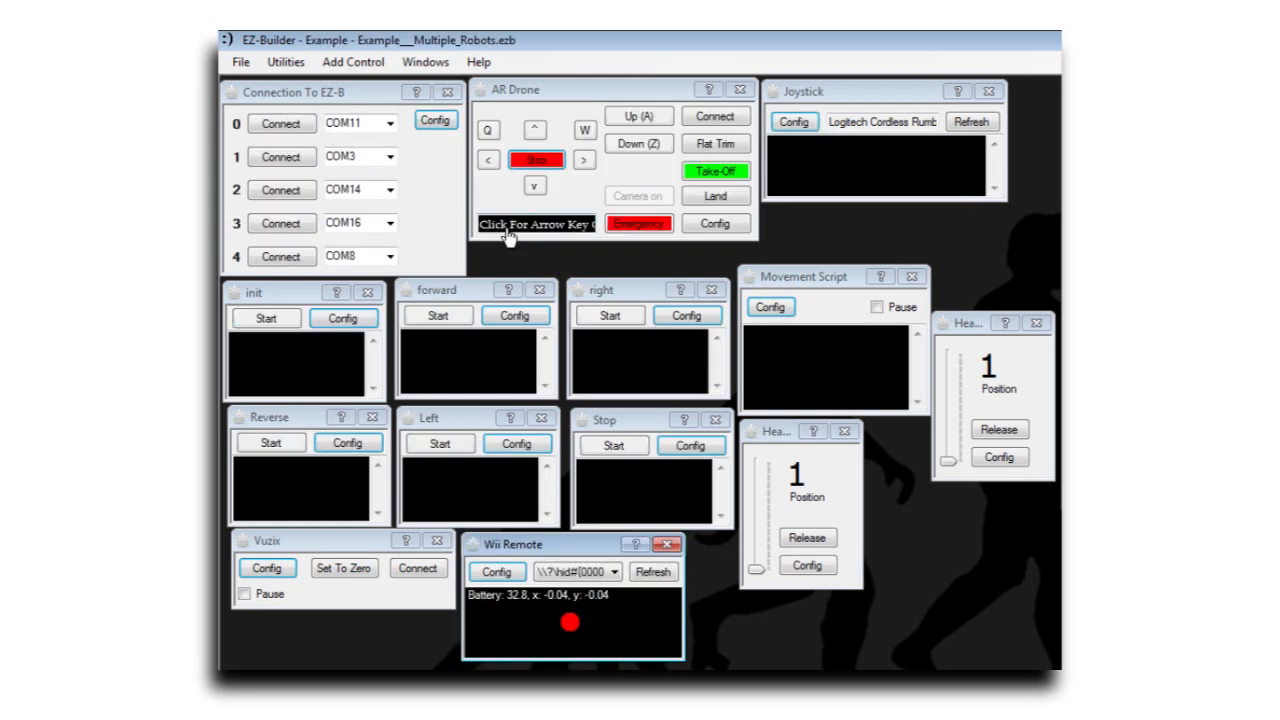
{"action": "mouse_move", "coordinate": [547, 110]}
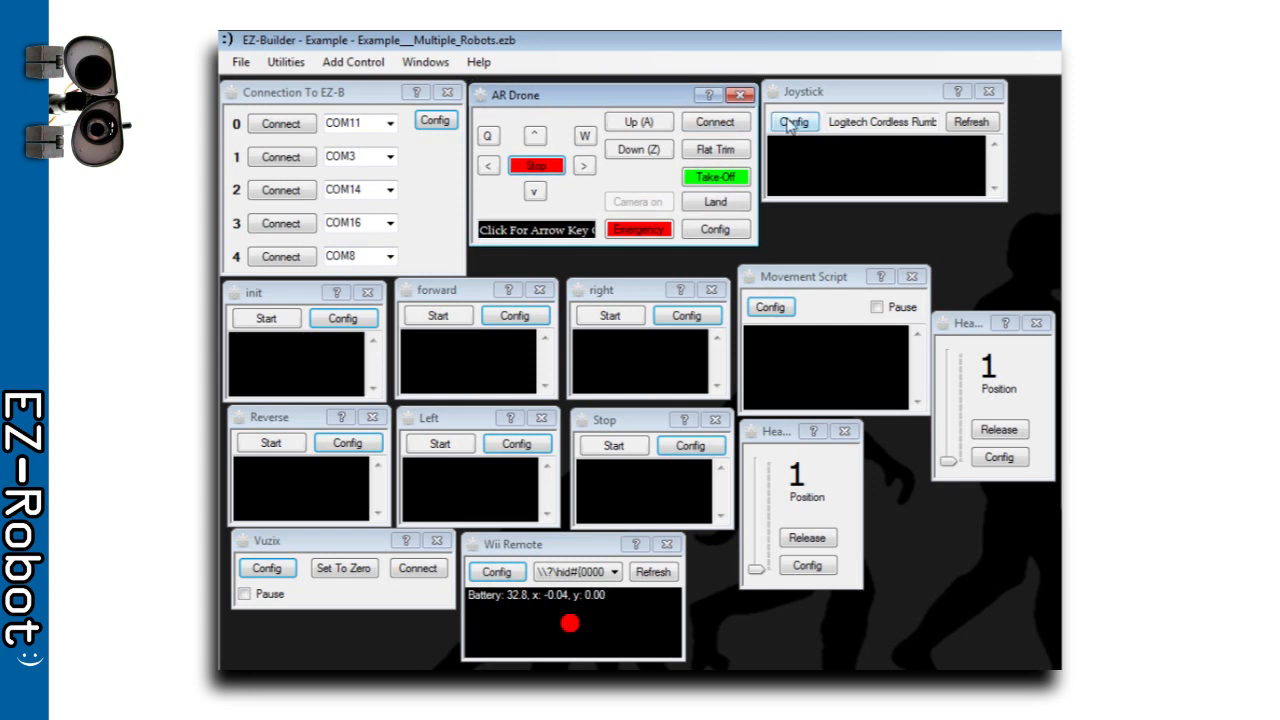
{"action": "left_click", "coordinate": [793, 121]}
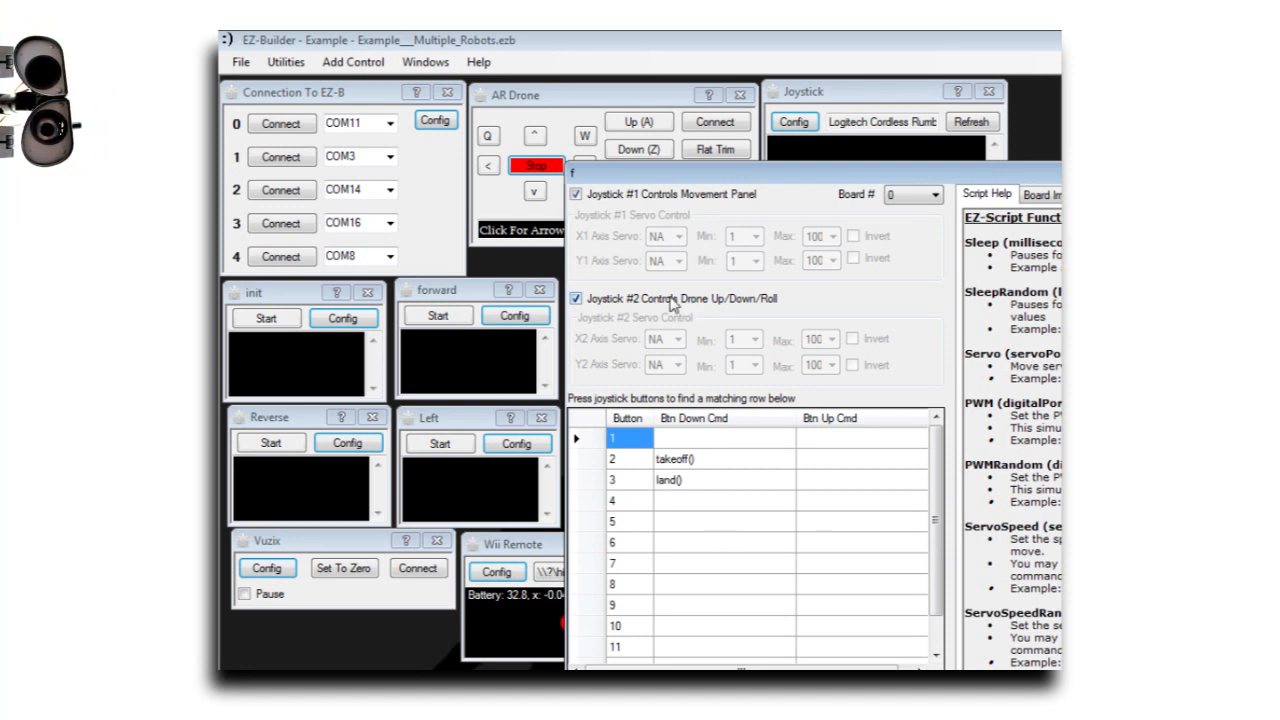
{"action": "mouse_move", "coordinate": [622, 305]}
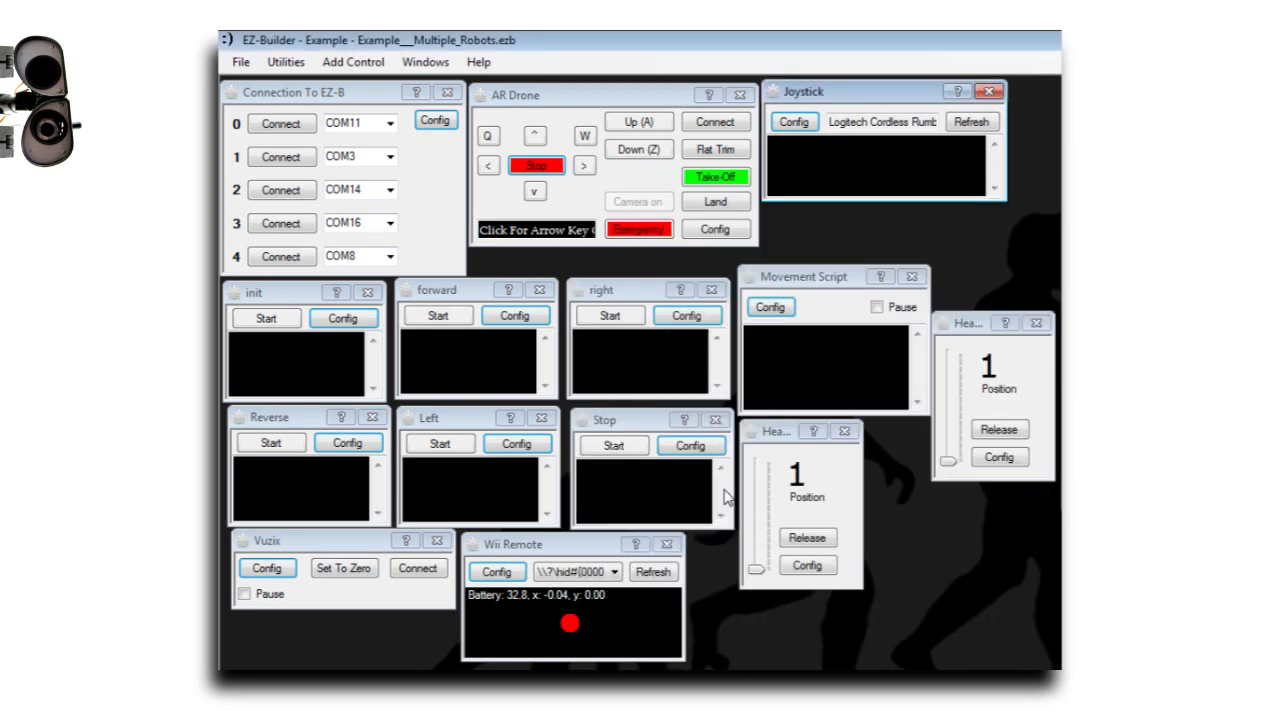
{"action": "mouse_move", "coordinate": [552, 276]}
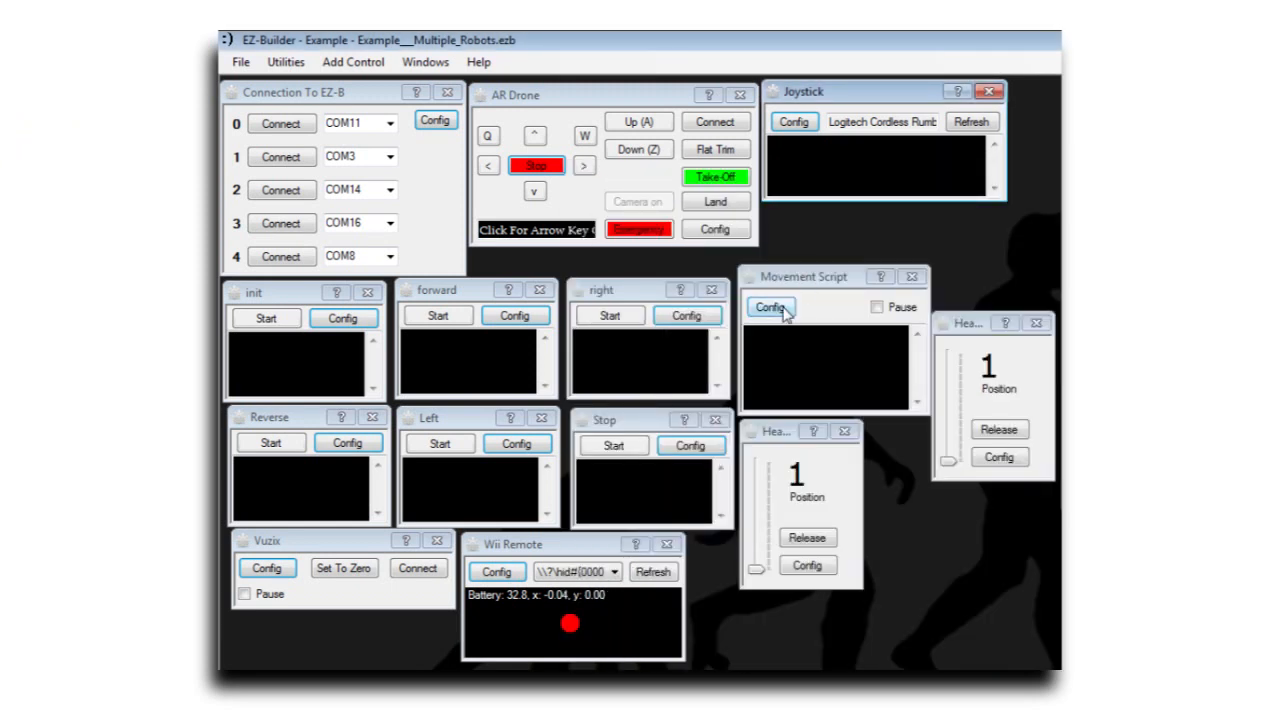
{"action": "left_click", "coordinate": [770, 307]}
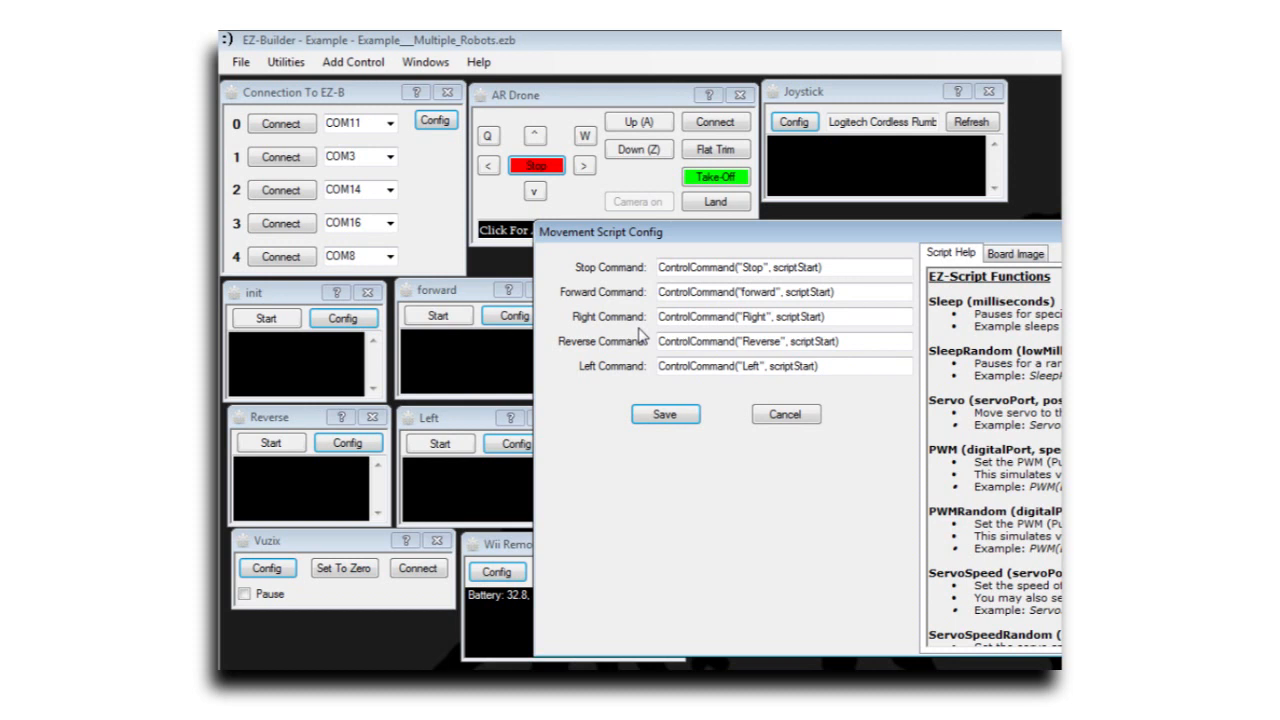
{"action": "mouse_move", "coordinate": [575, 283]}
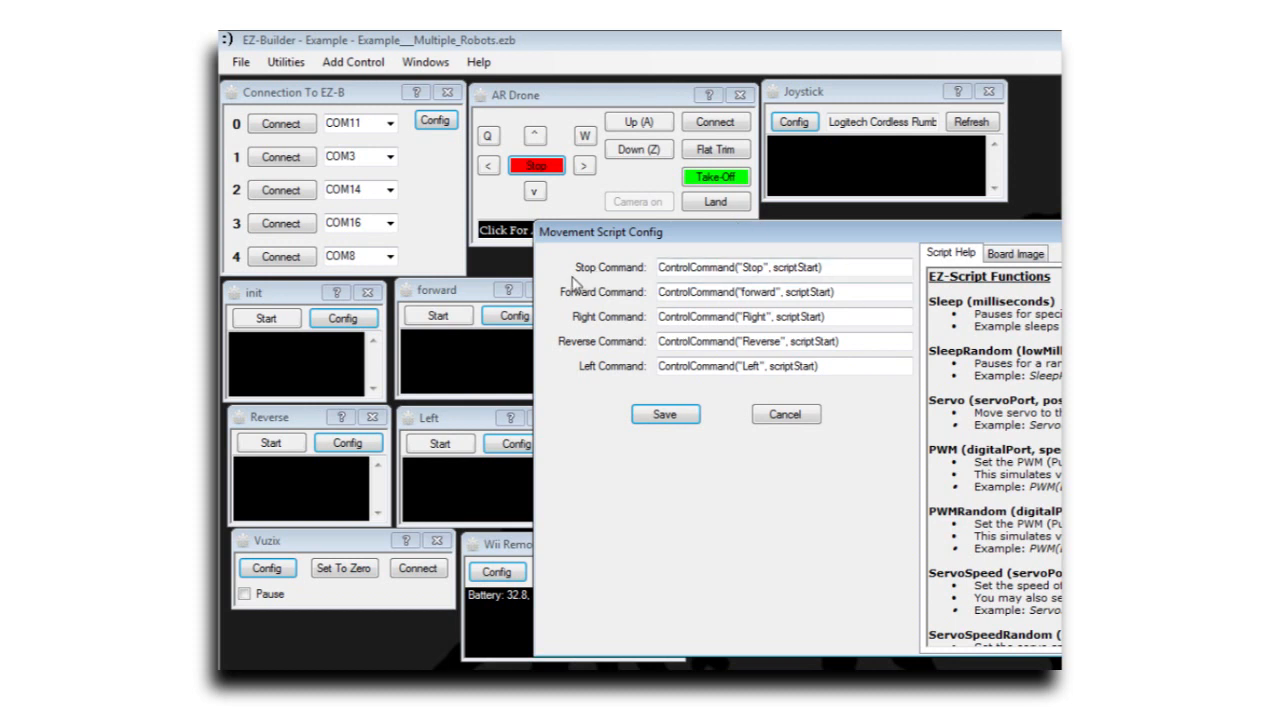
{"action": "mouse_move", "coordinate": [588, 278]}
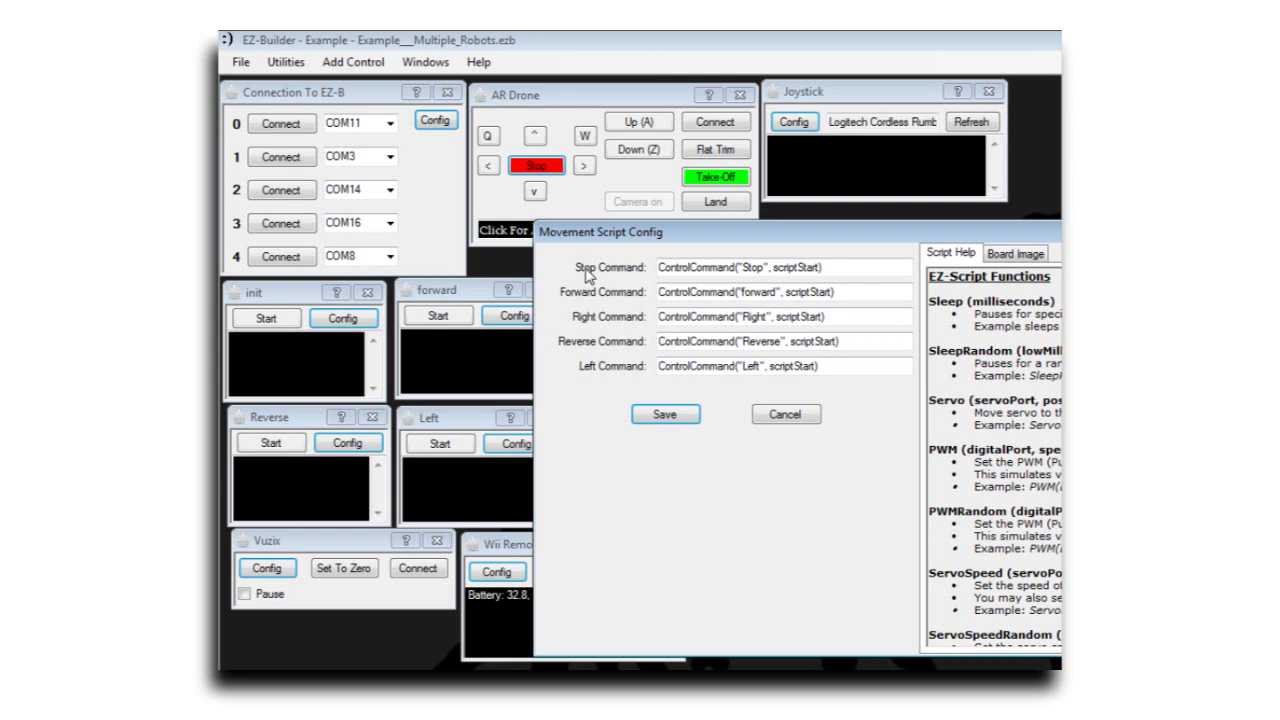
{"action": "mouse_move", "coordinate": [597, 370]}
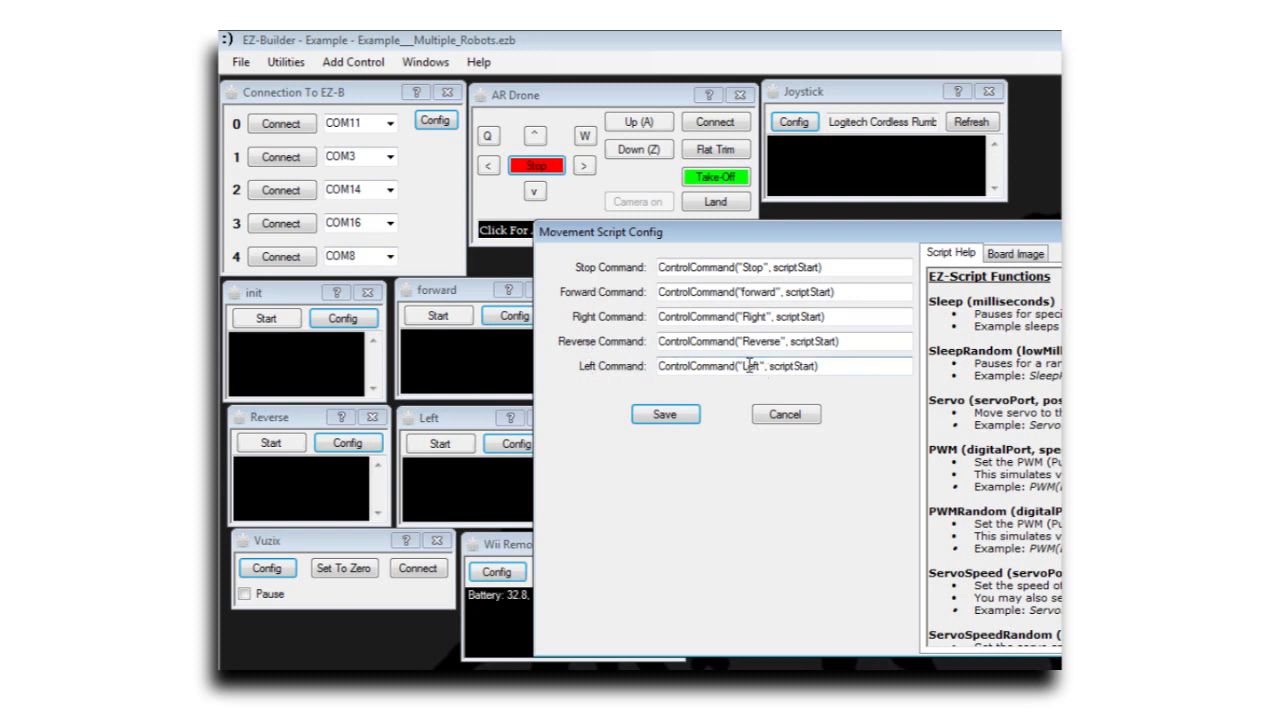
{"action": "left_click", "coordinate": [665, 414]}
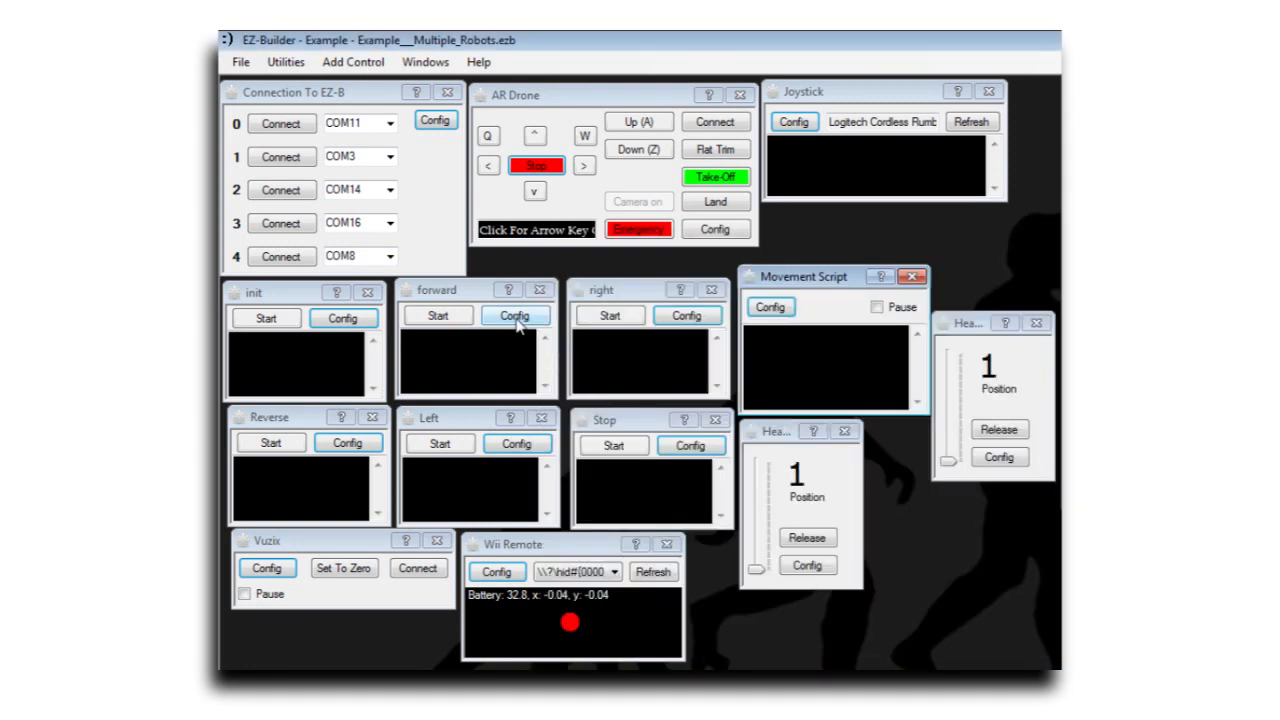
{"action": "left_click", "coordinate": [516, 316]}
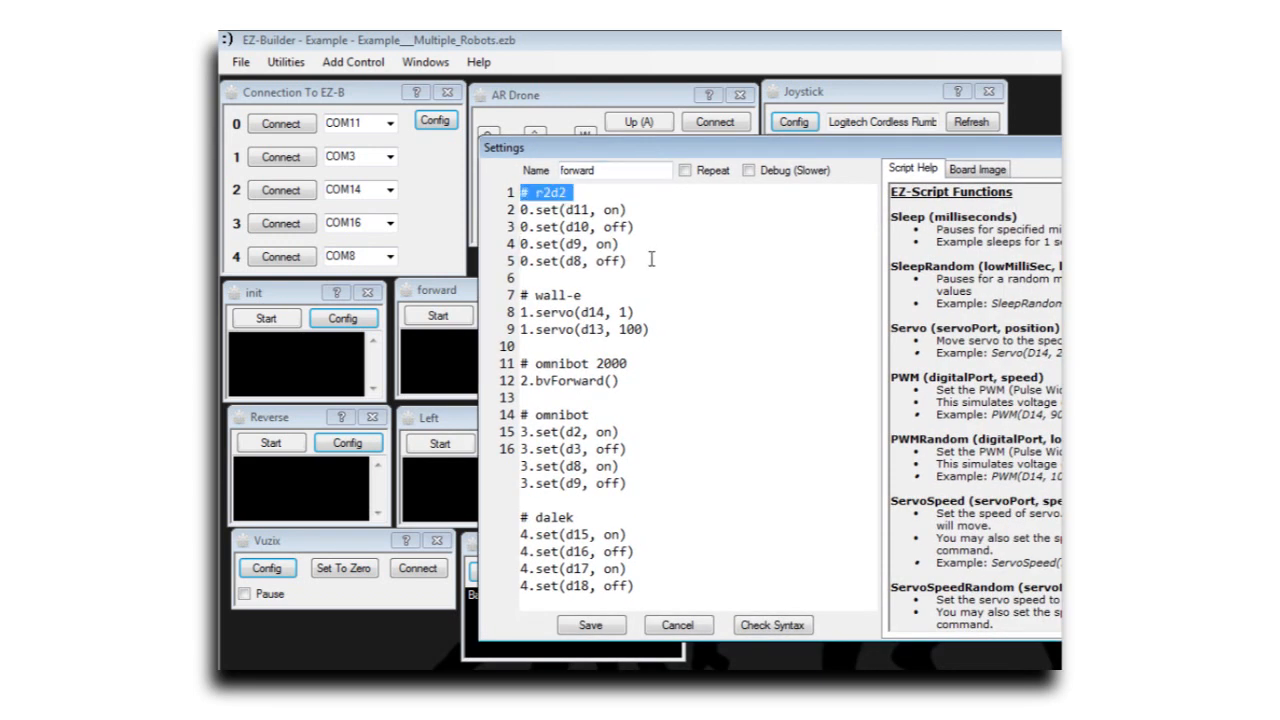
{"action": "left_click_drag", "start_coordinate": [520, 192], "coordinate": [650, 277]}
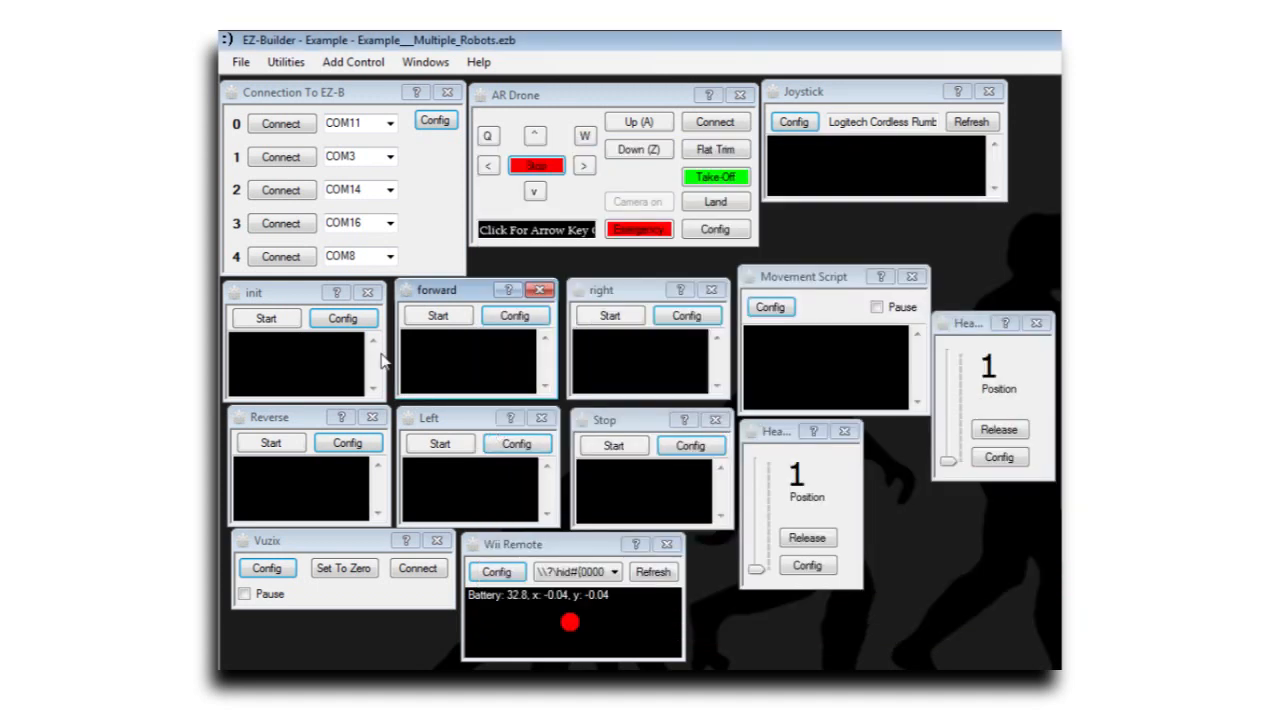
{"action": "left_click", "coordinate": [343, 318]}
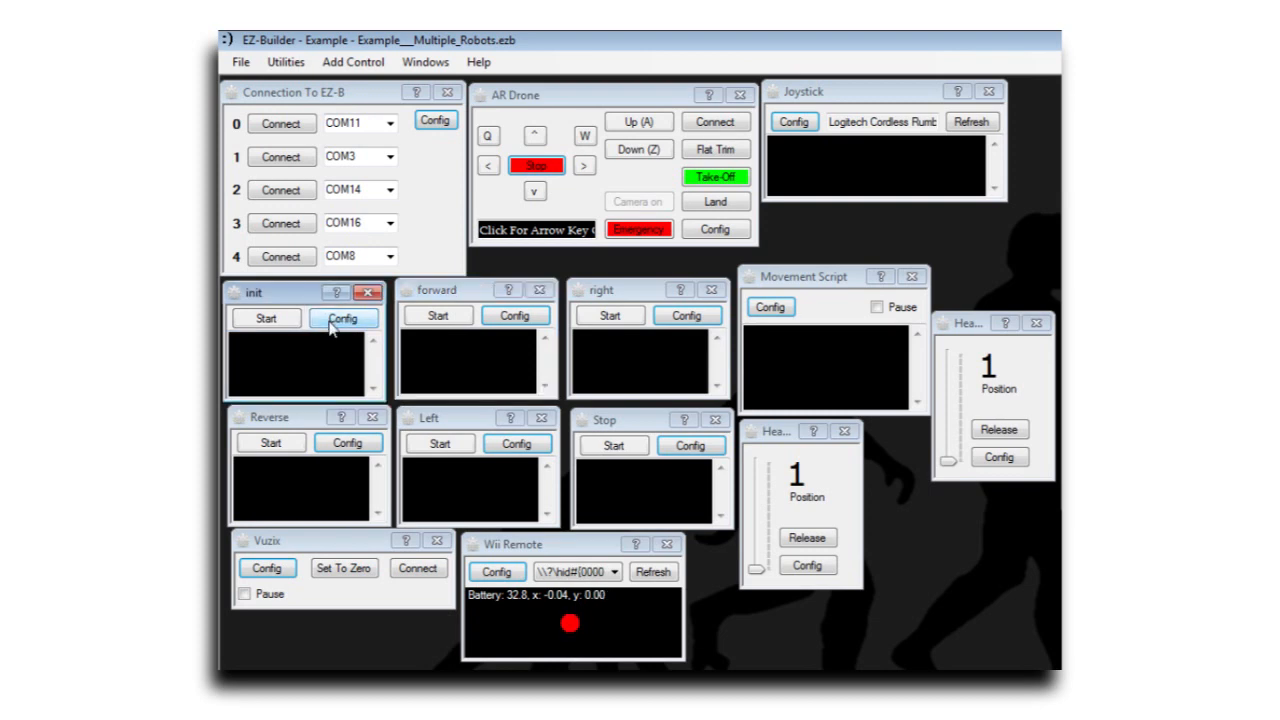
{"action": "left_click", "coordinate": [344, 318]}
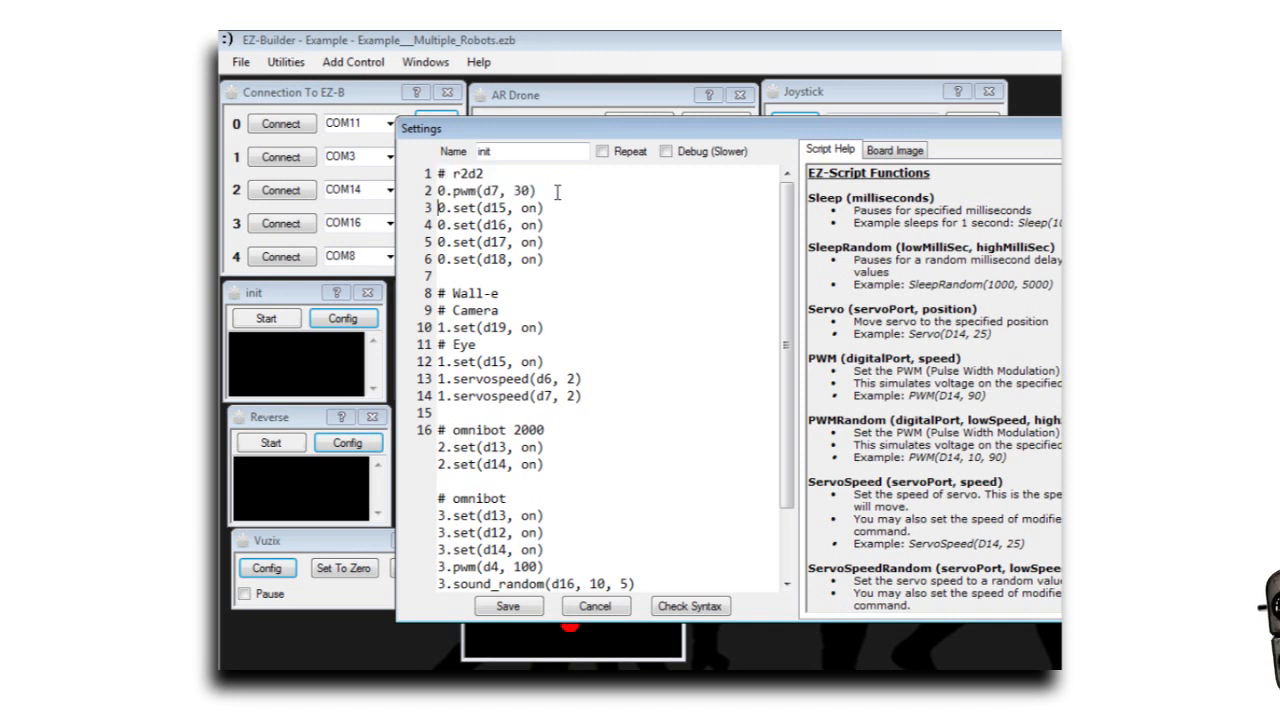
{"action": "left_click_drag", "start_coordinate": [437, 207], "coordinate": [543, 266]}
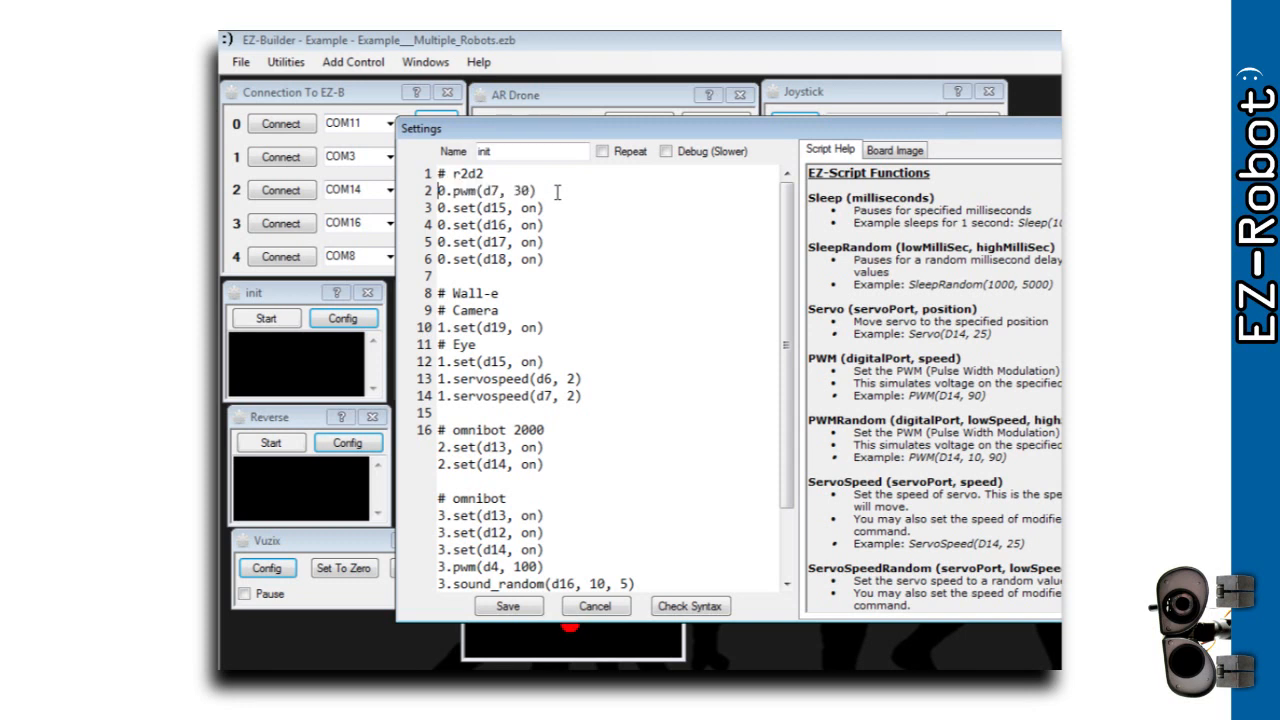
{"action": "left_click_drag", "start_coordinate": [438, 293], "coordinate": [548, 327]}
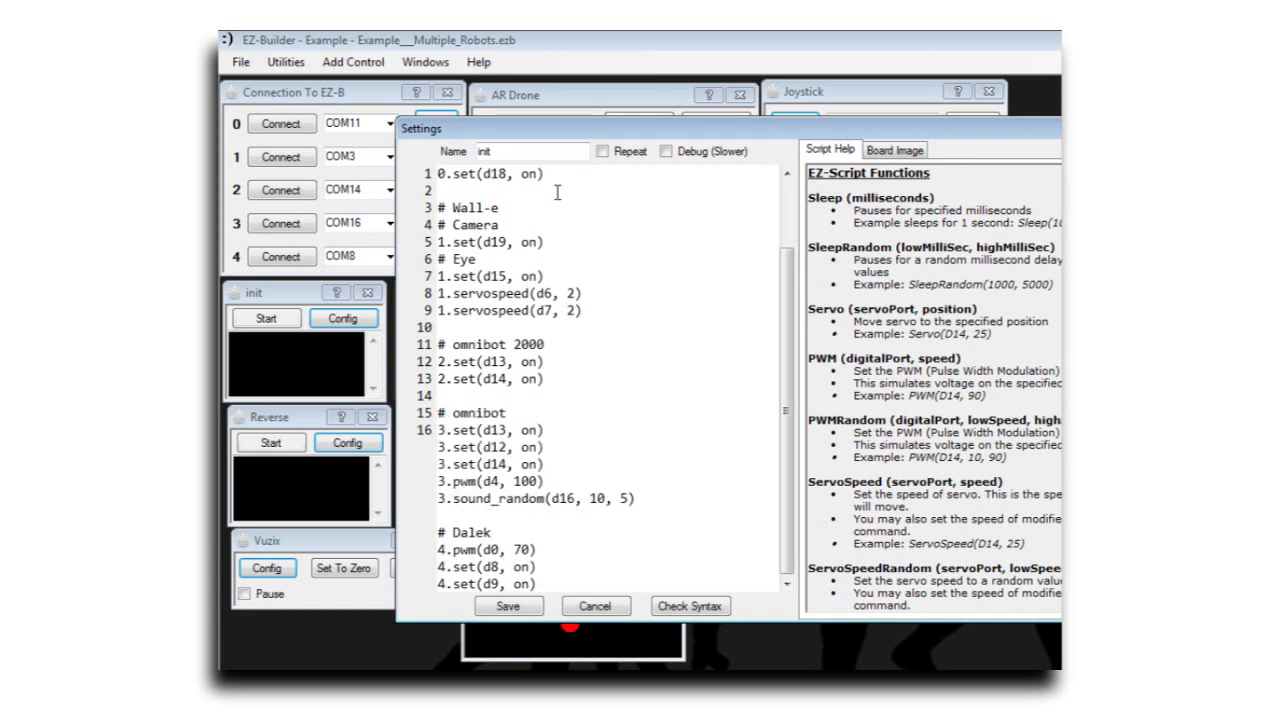
{"action": "left_click_drag", "start_coordinate": [436, 532], "coordinate": [536, 584]}
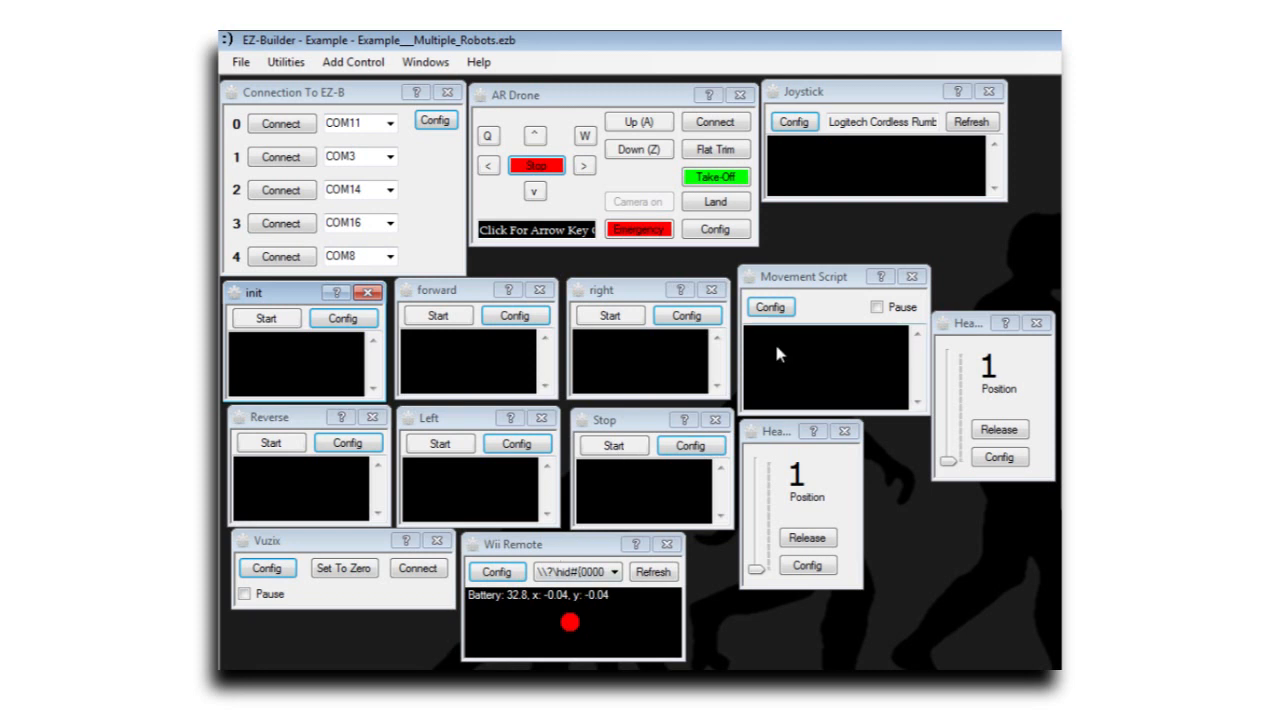
{"action": "left_click", "coordinate": [808, 565]}
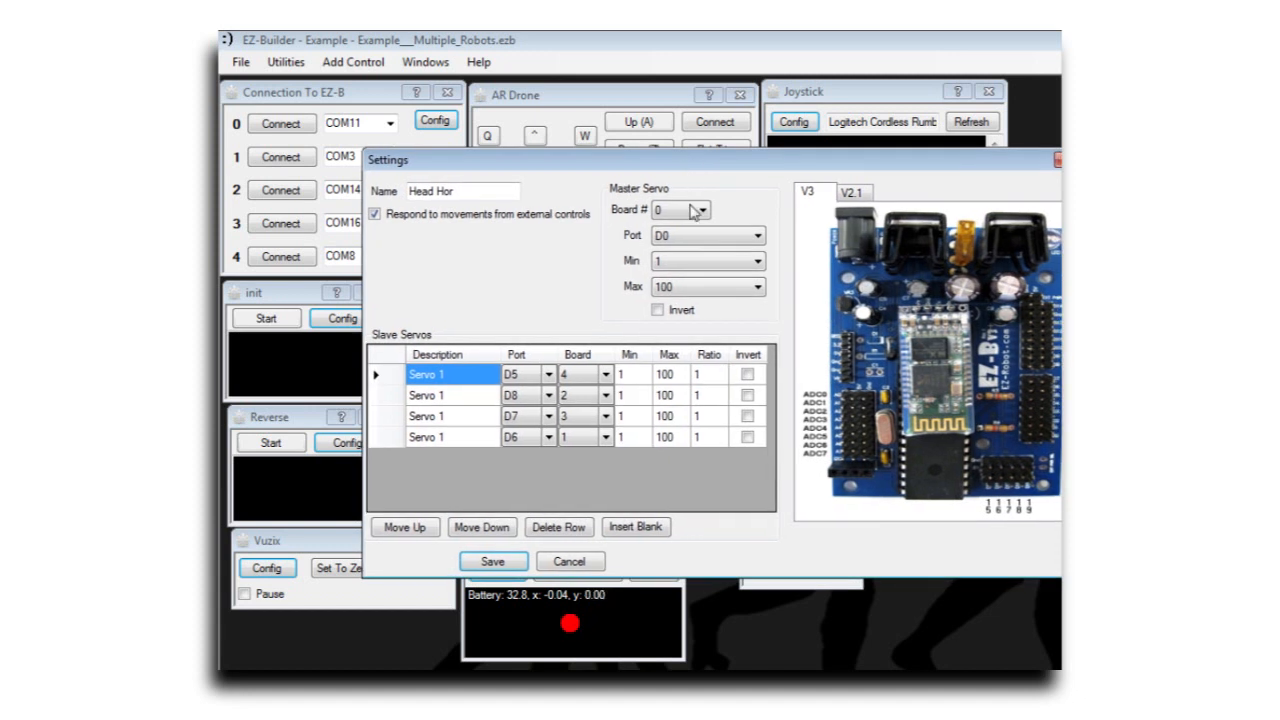
{"action": "left_click", "coordinate": [708, 236]}
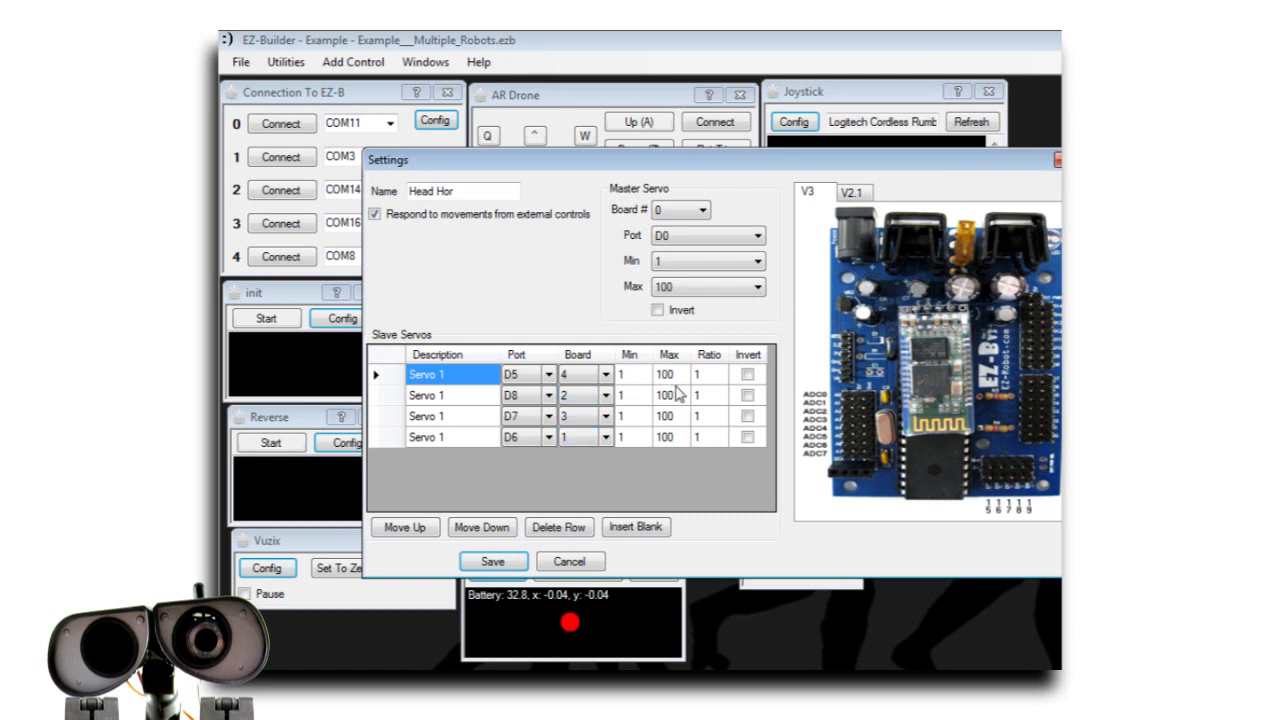
{"action": "mouse_move", "coordinate": [707, 436]}
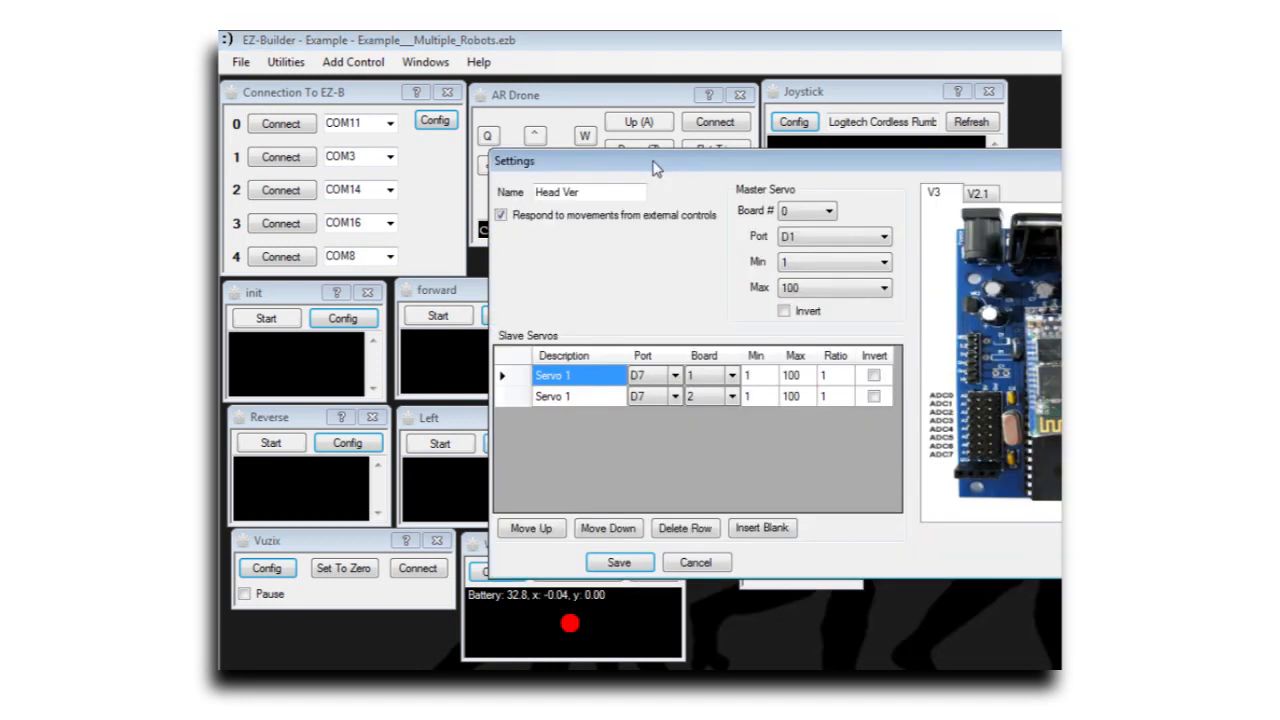
{"action": "left_click", "coordinate": [833, 237]}
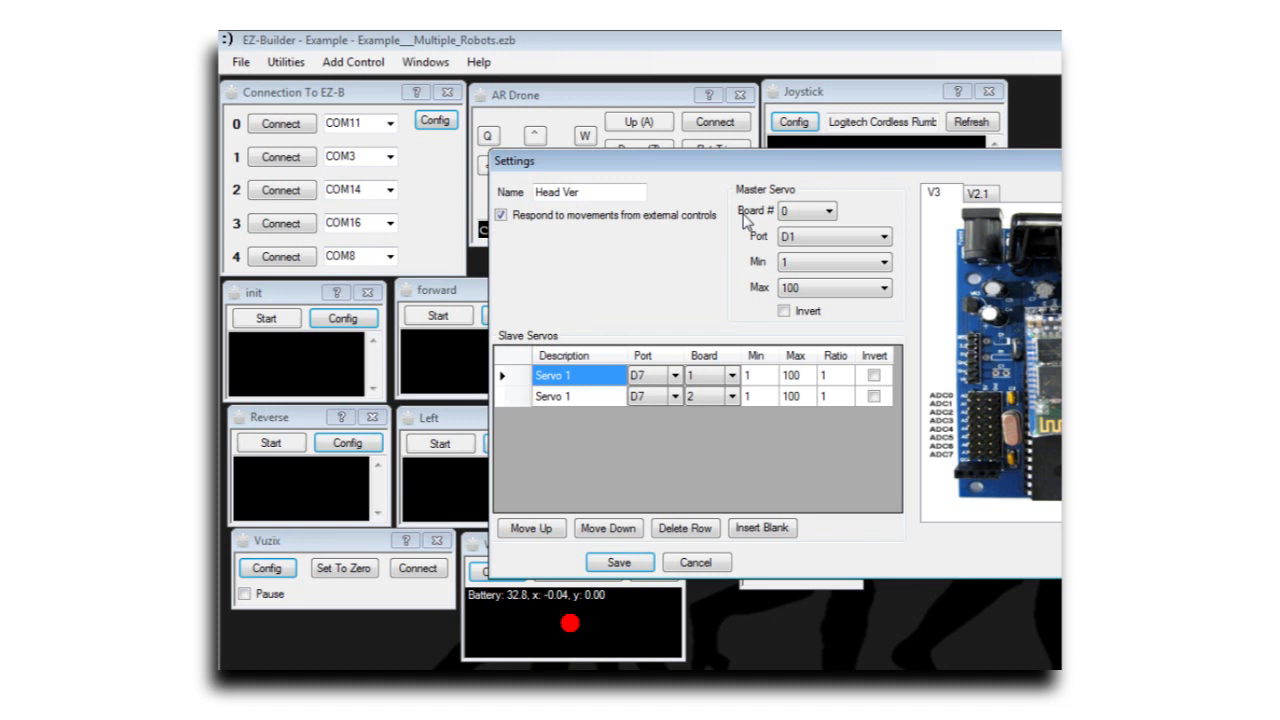
{"action": "mouse_move", "coordinate": [693, 352]}
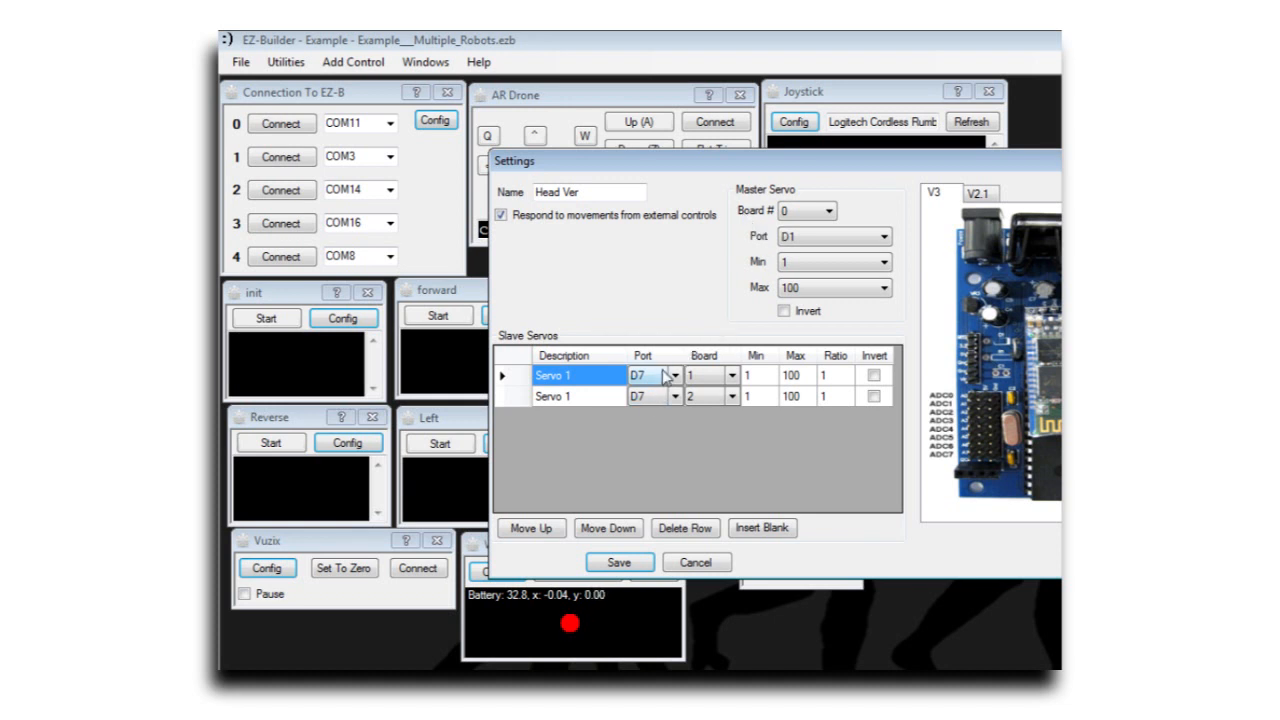
{"action": "mouse_move", "coordinate": [665, 393]}
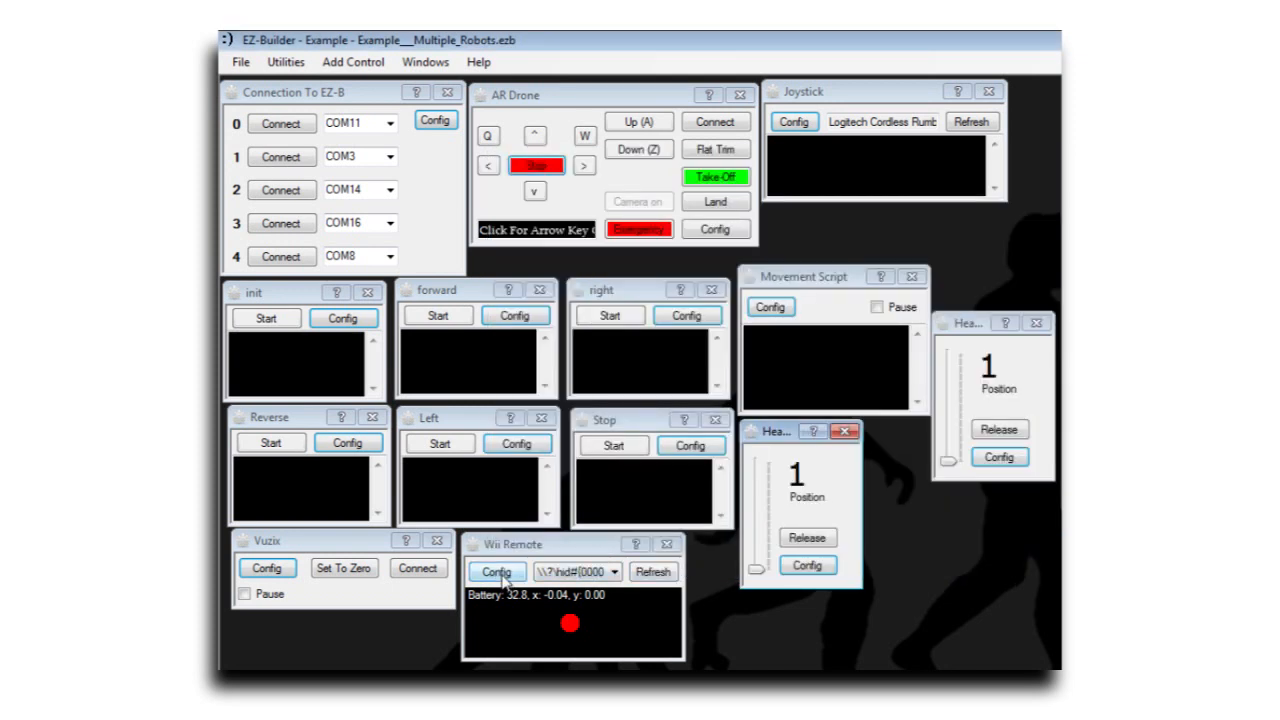
{"action": "left_click", "coordinate": [497, 571]}
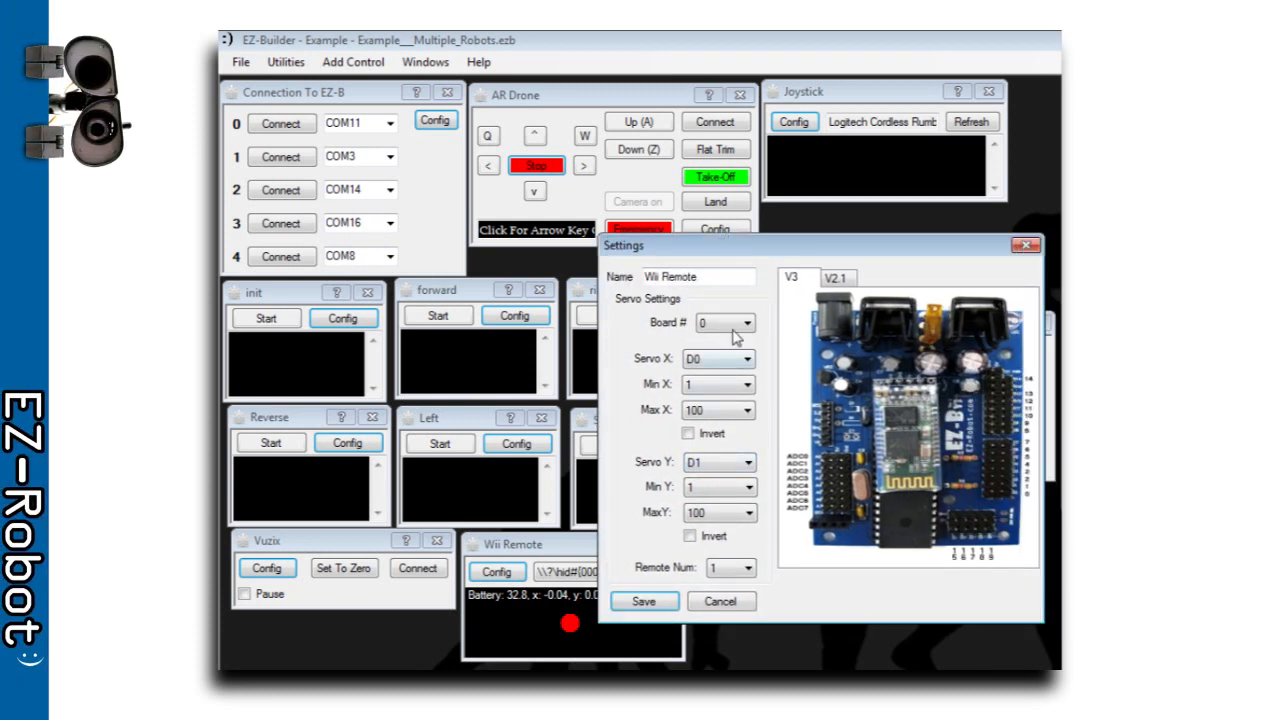
{"action": "mouse_move", "coordinate": [721, 601]}
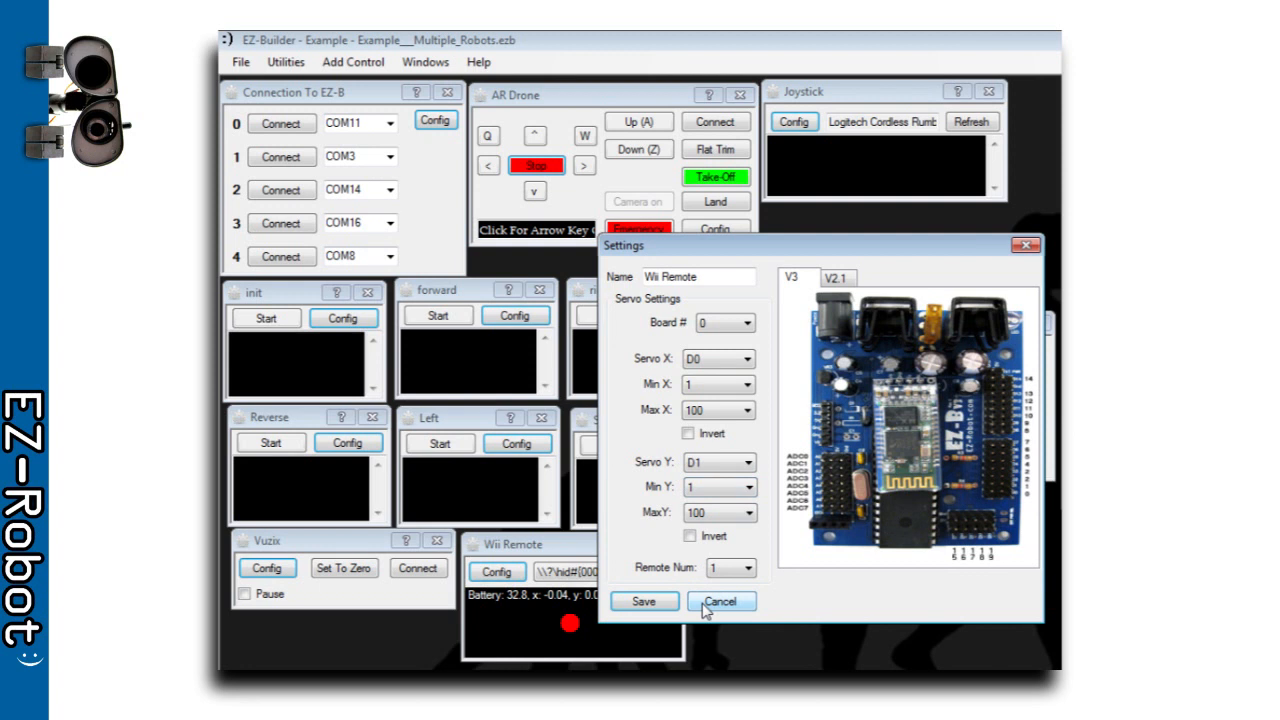
{"action": "left_click", "coordinate": [722, 601]}
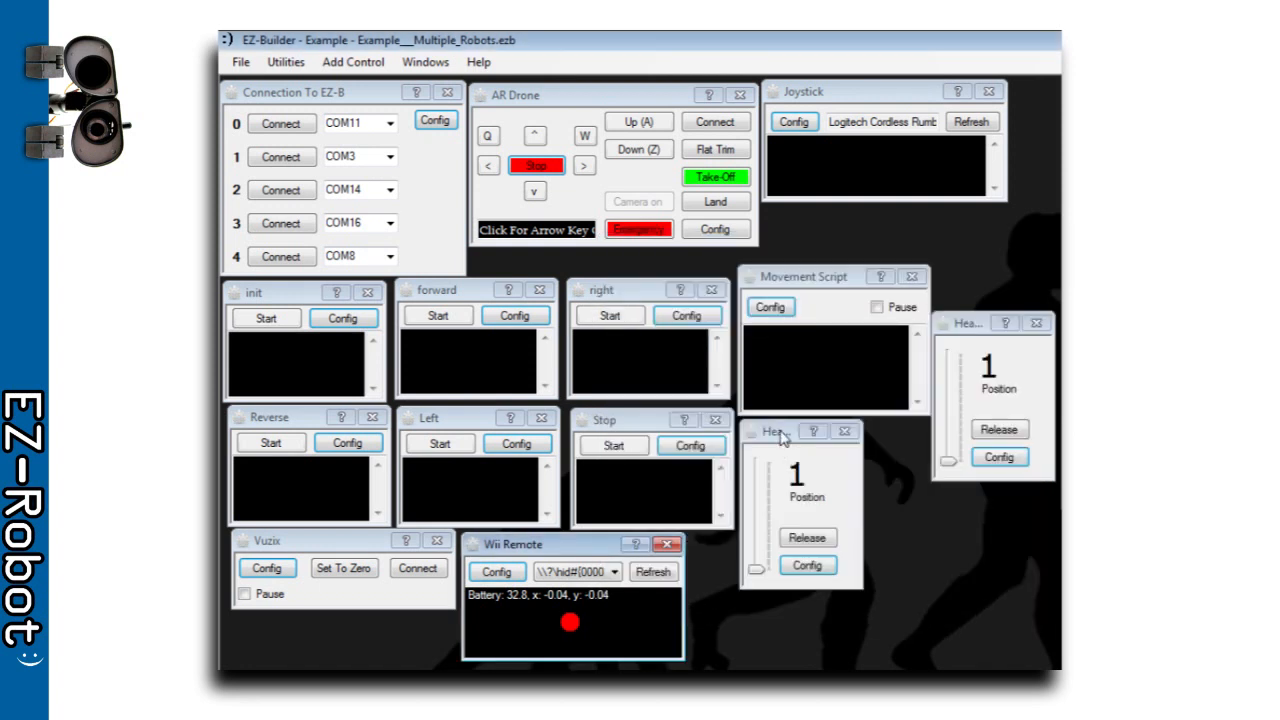
{"action": "mouse_move", "coordinate": [813, 432]}
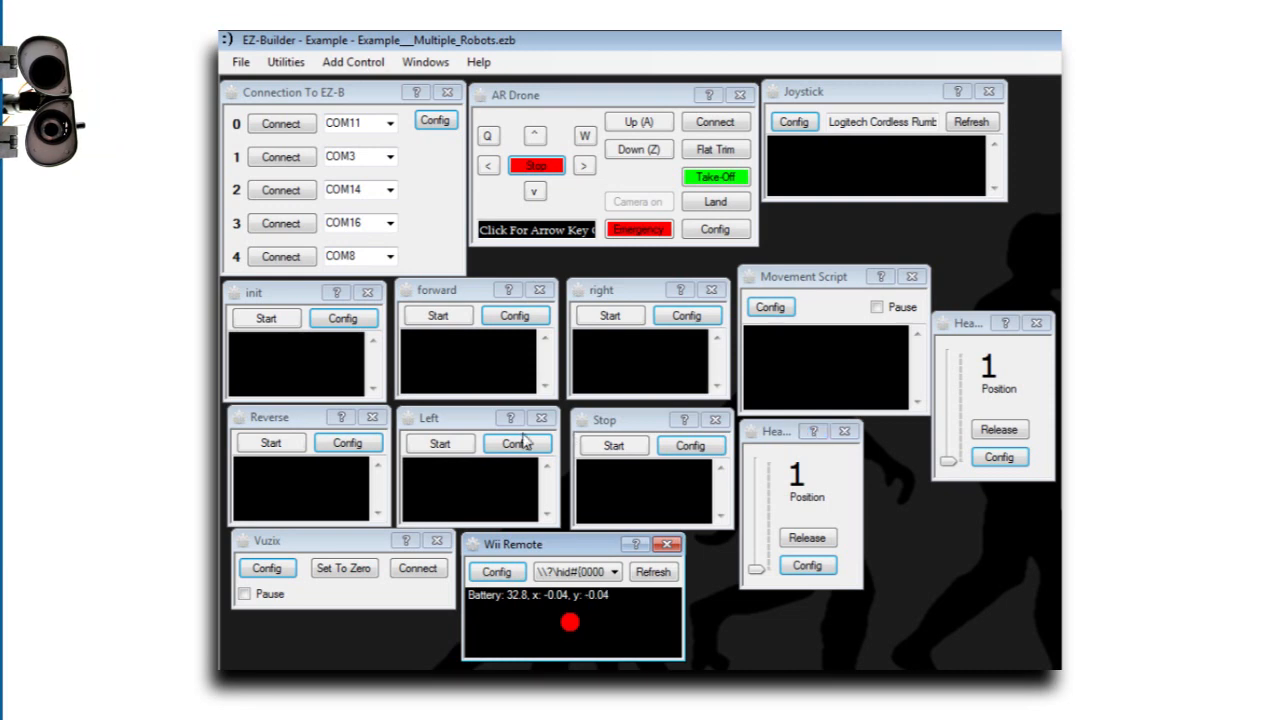
{"action": "left_click", "coordinate": [517, 443]}
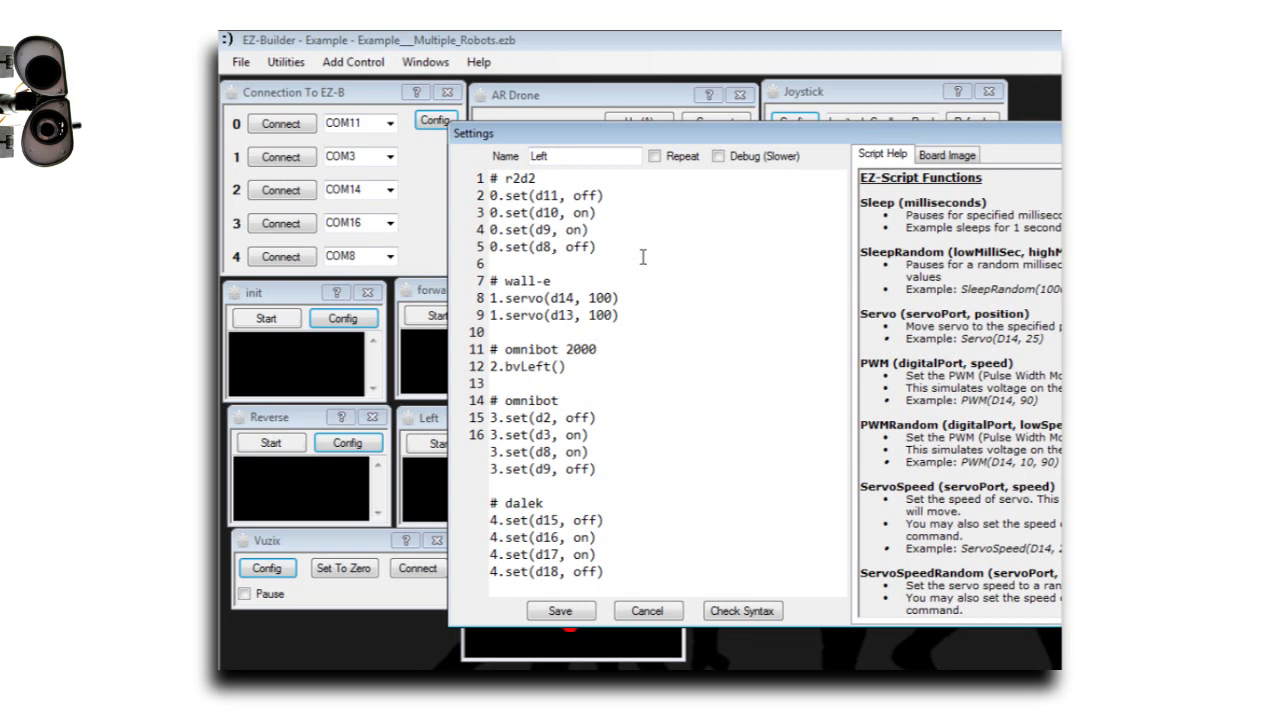
{"action": "left_click", "coordinate": [648, 610]}
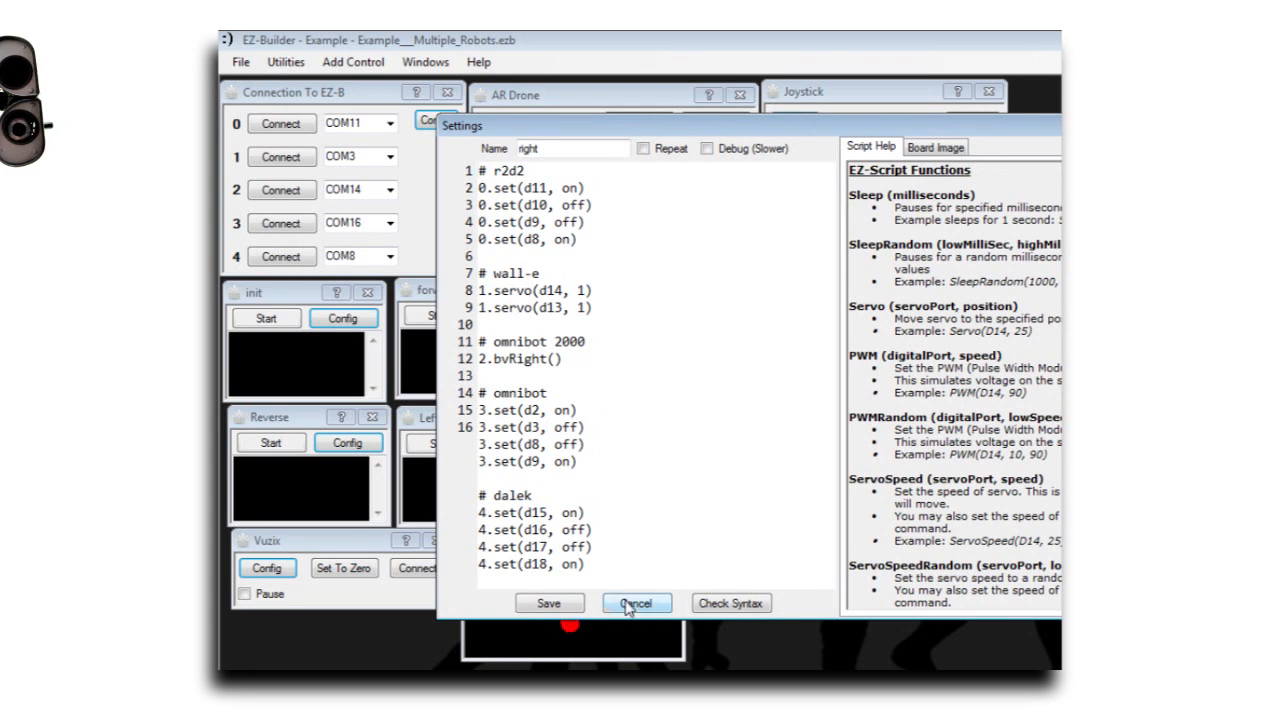
{"action": "left_click", "coordinate": [636, 602]}
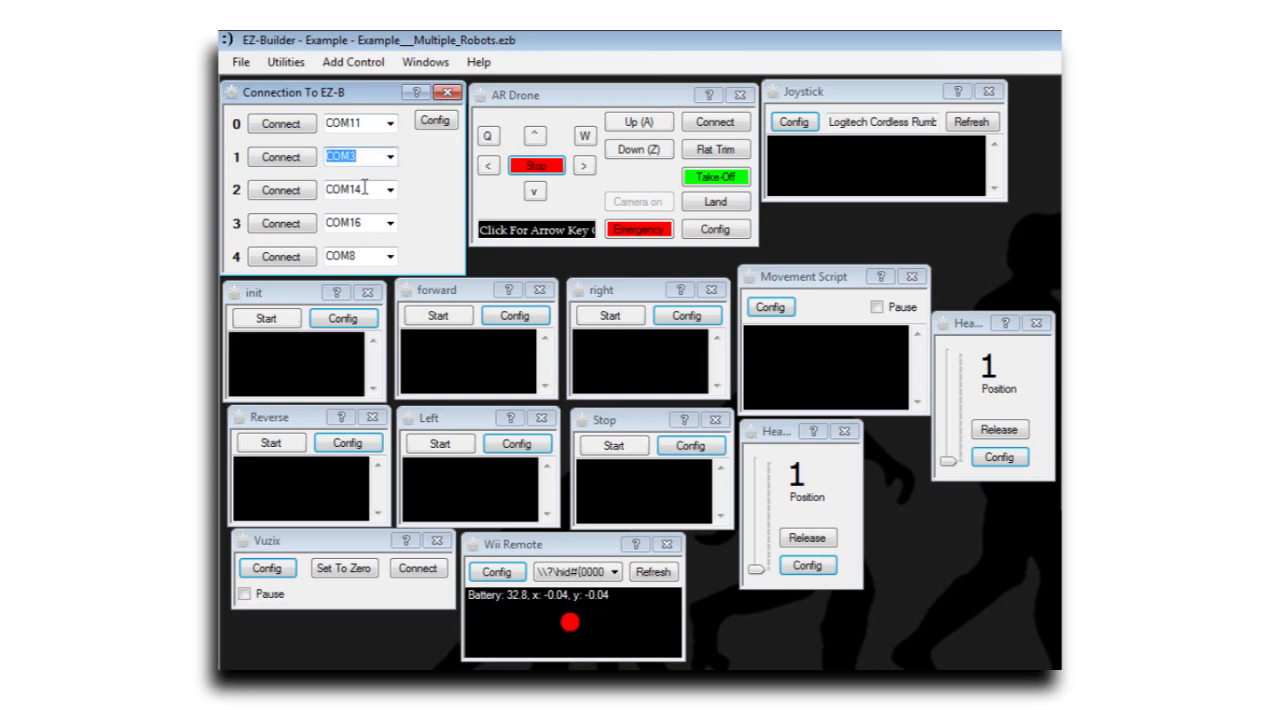